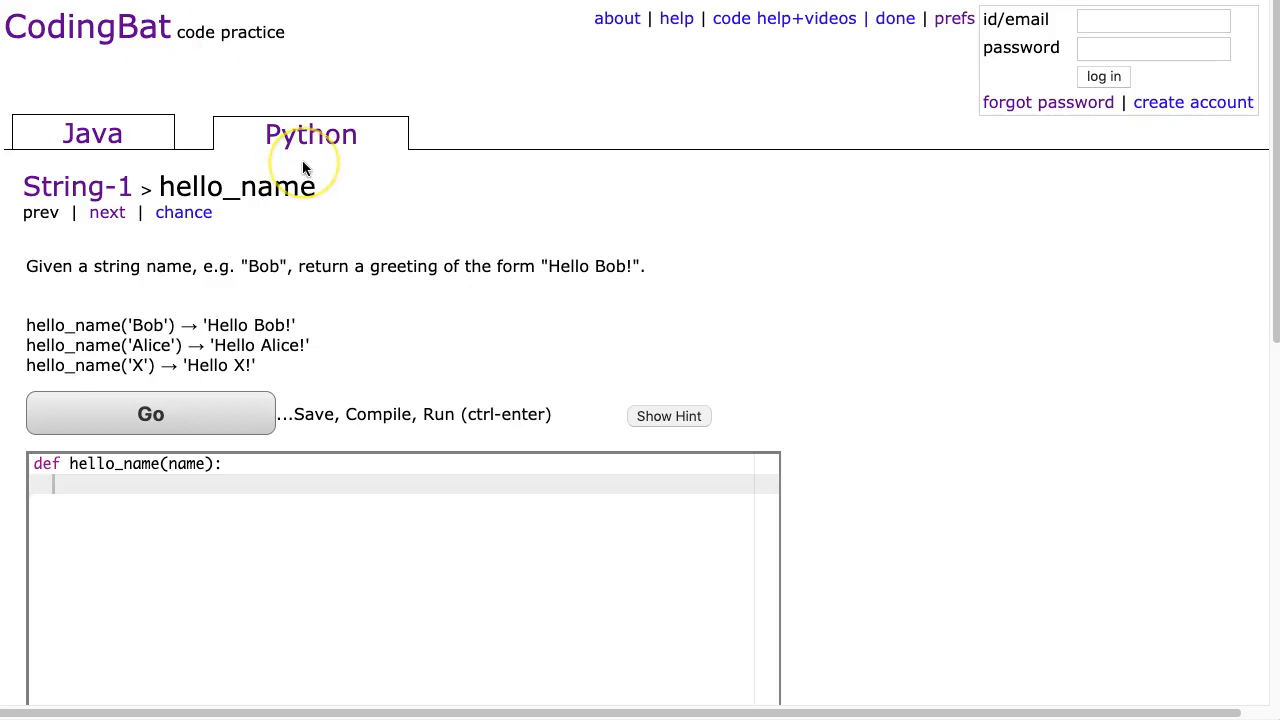
pyautogui.moveTo(318, 207)
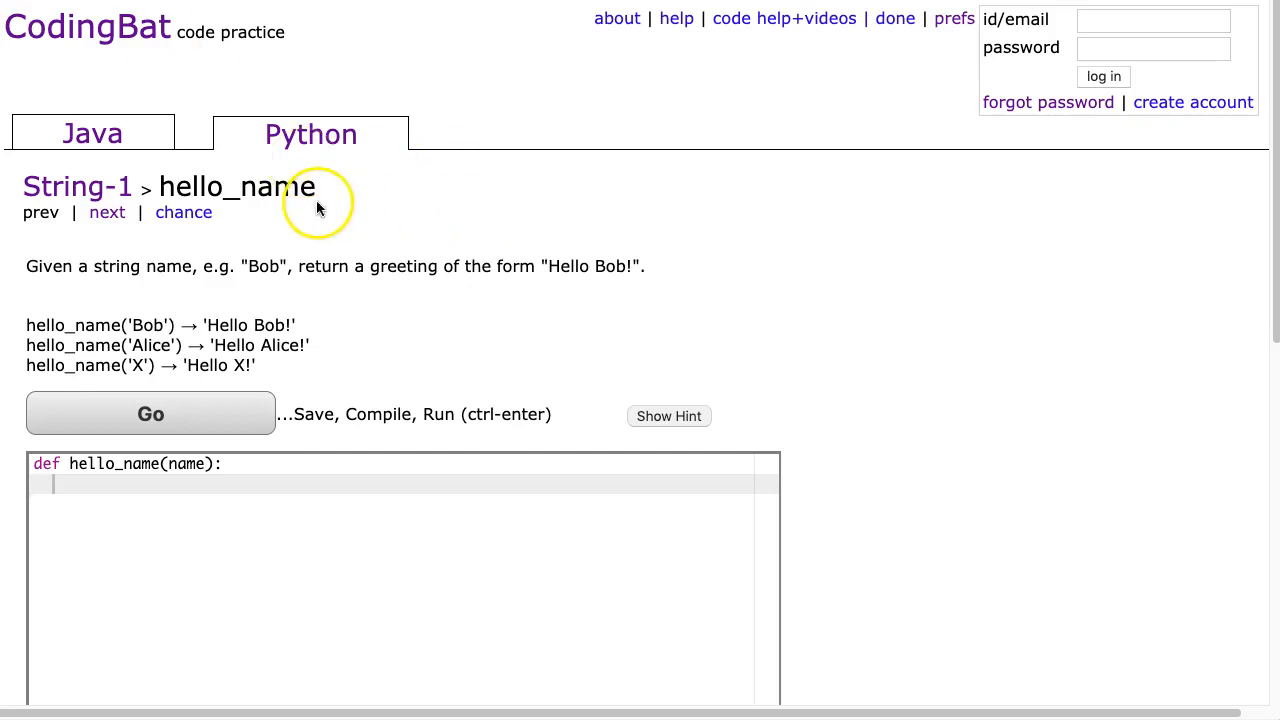
pyautogui.moveTo(352, 130)
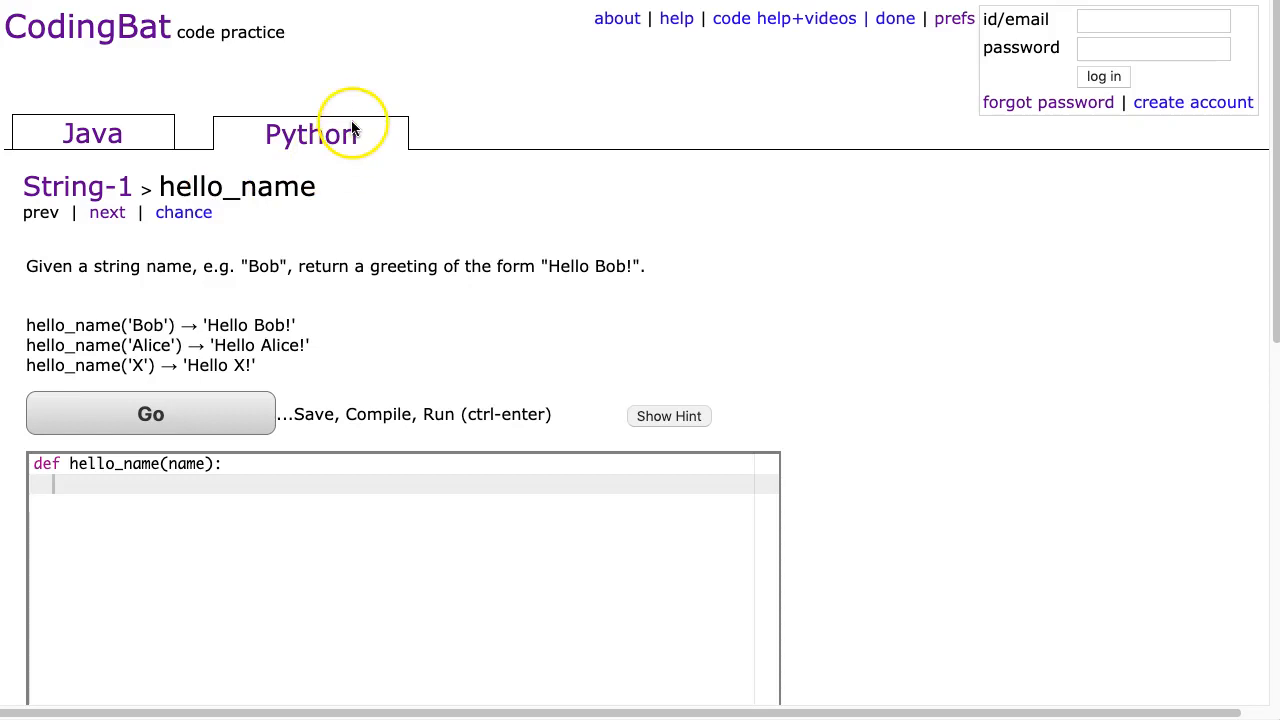
pyautogui.moveTo(125, 282)
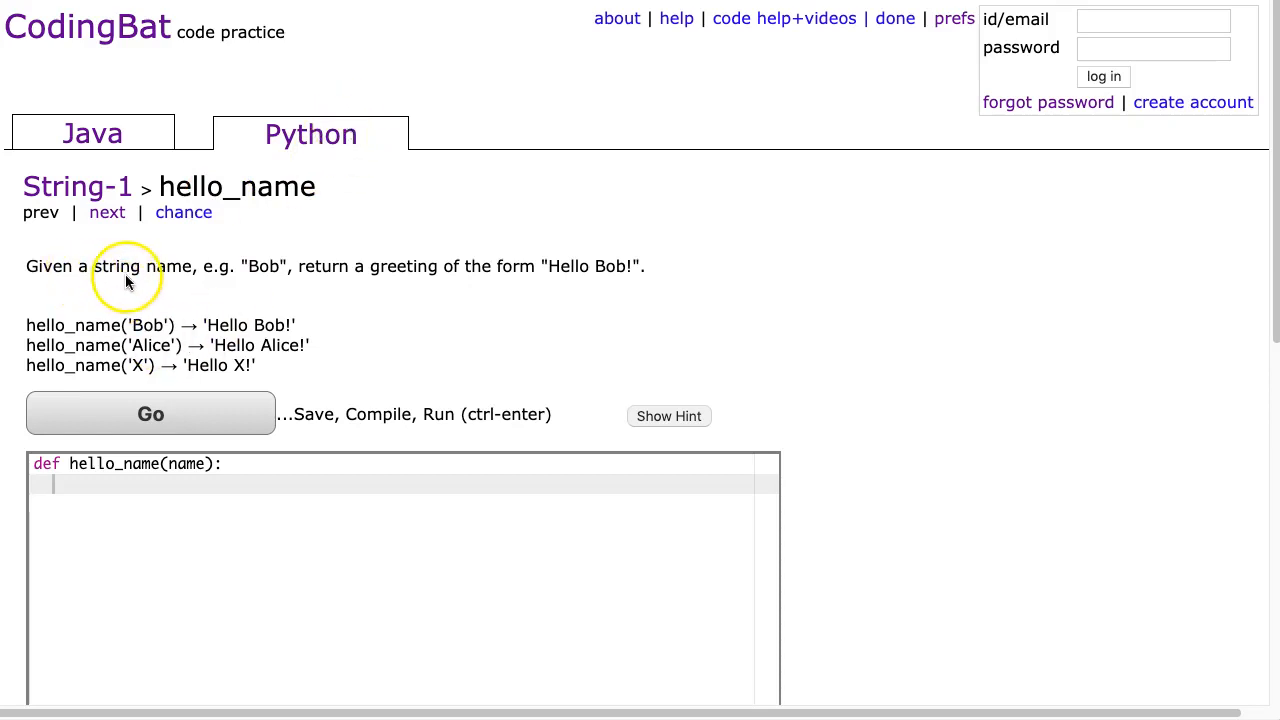
pyautogui.moveTo(345, 291)
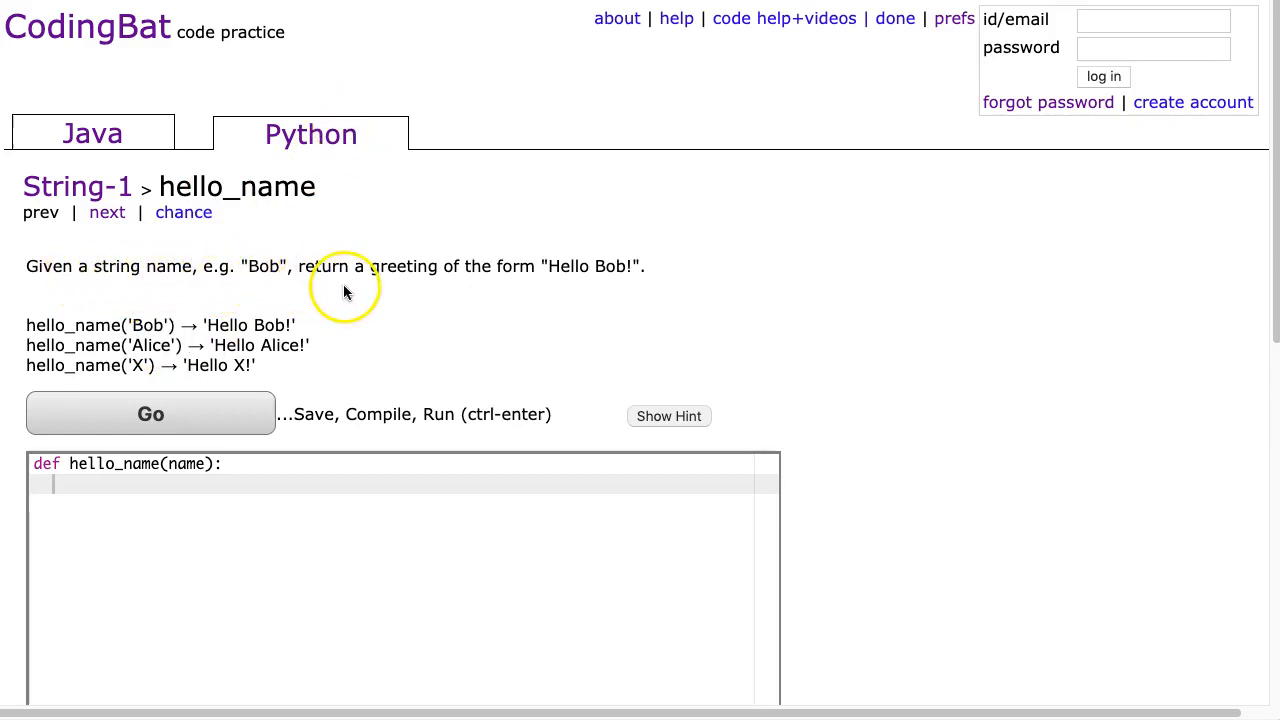
pyautogui.moveTo(630, 275)
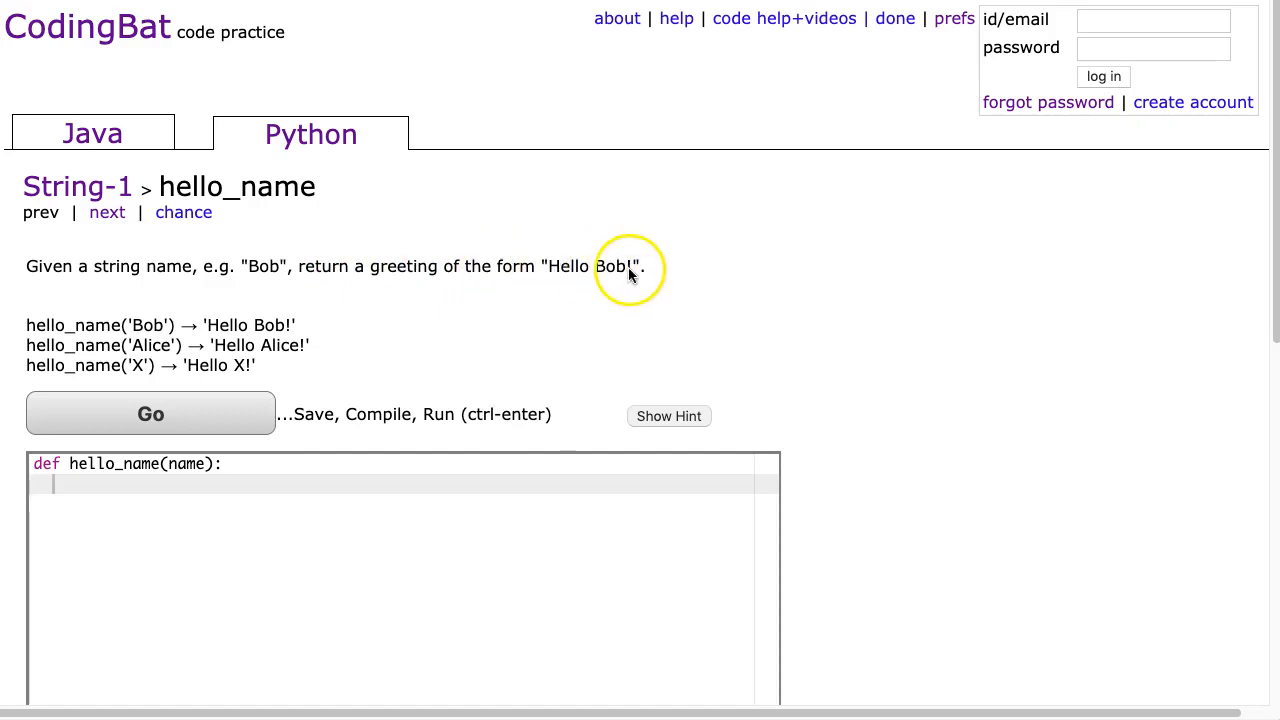
pyautogui.moveTo(143, 332)
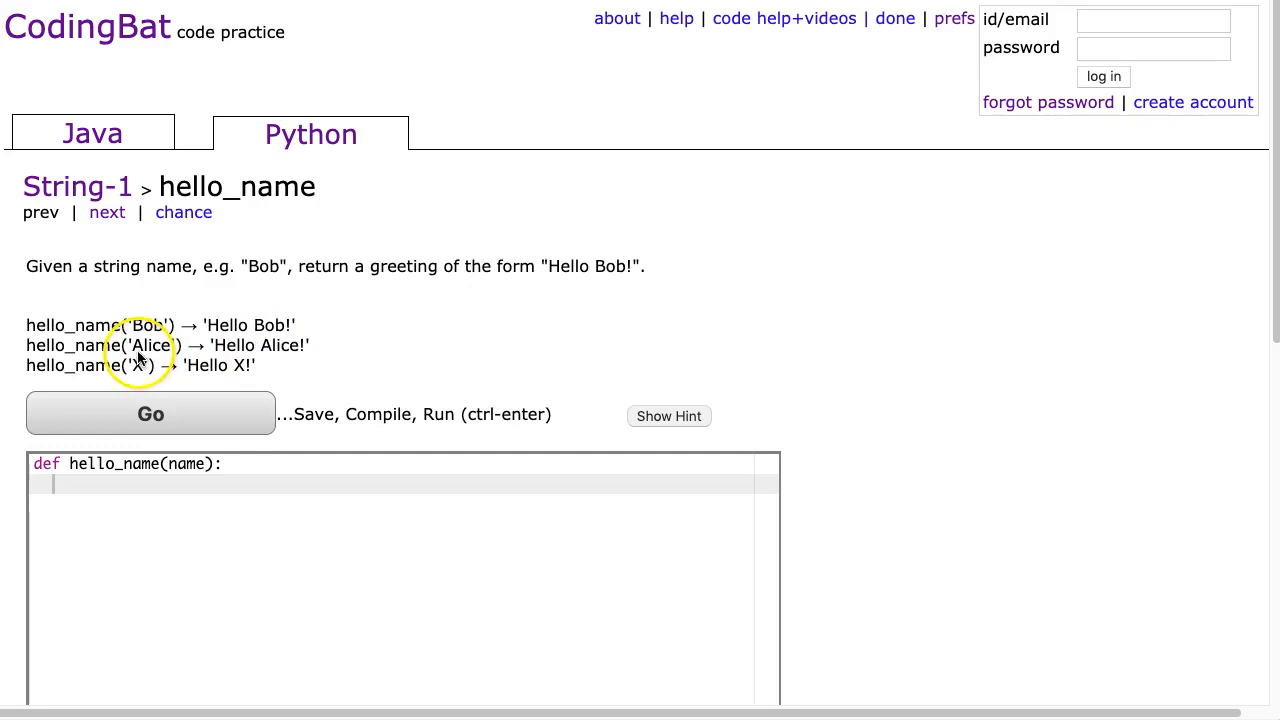
pyautogui.moveTo(205, 370)
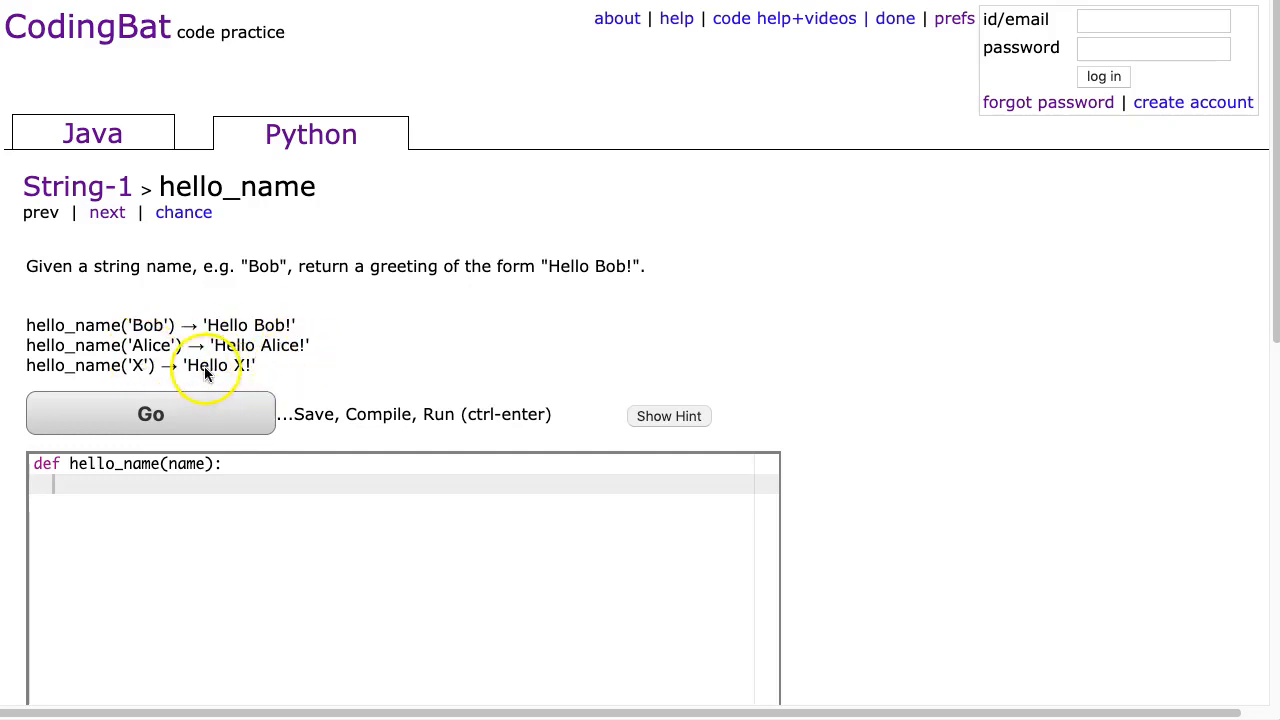
pyautogui.moveTo(200, 425)
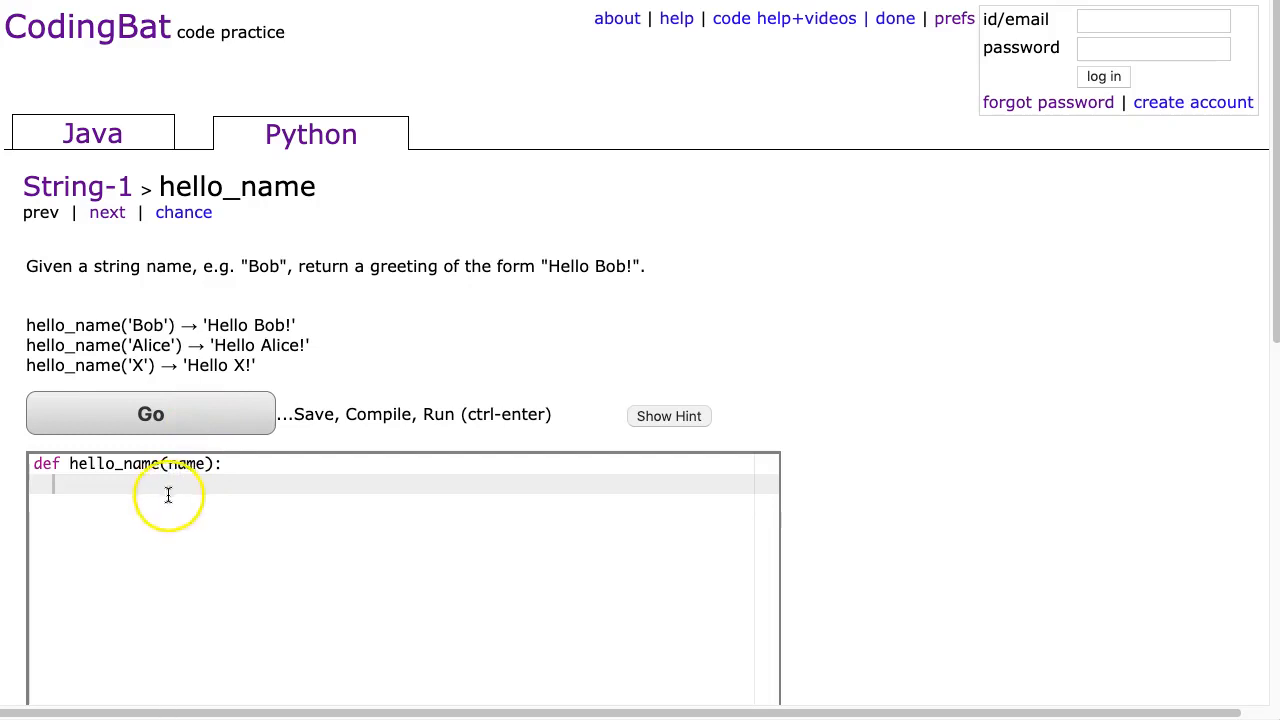
# - Write the comment '#concatenation: THe process of adding string' inside hello_name
pyautogui.write('#co')
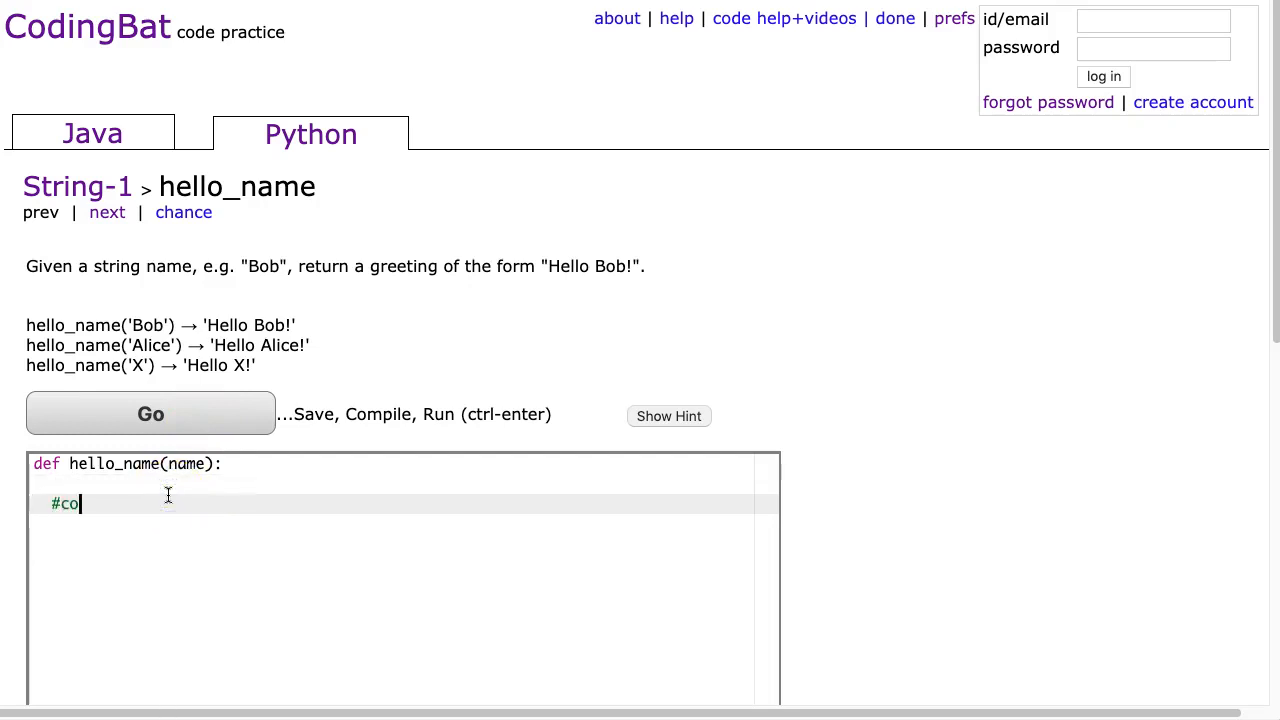
pyautogui.write('ncatenation')
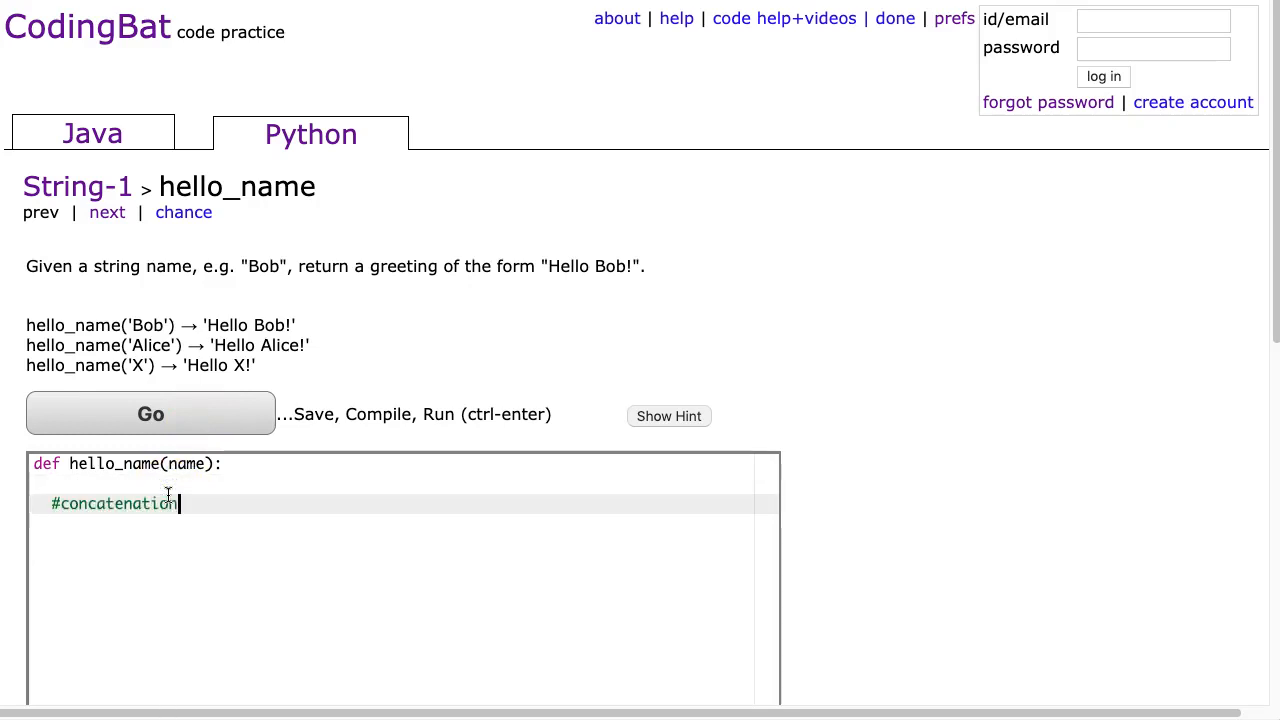
pyautogui.write(': THe pr')
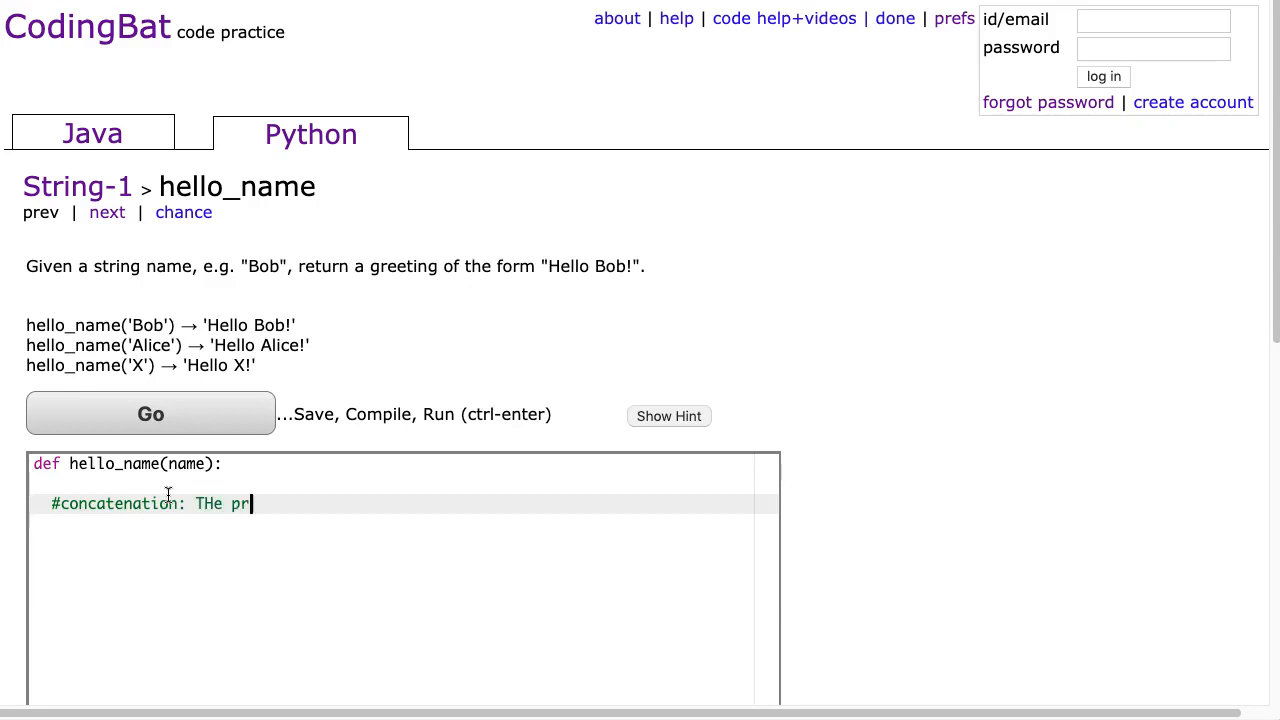
pyautogui.write('ocess of adding string')
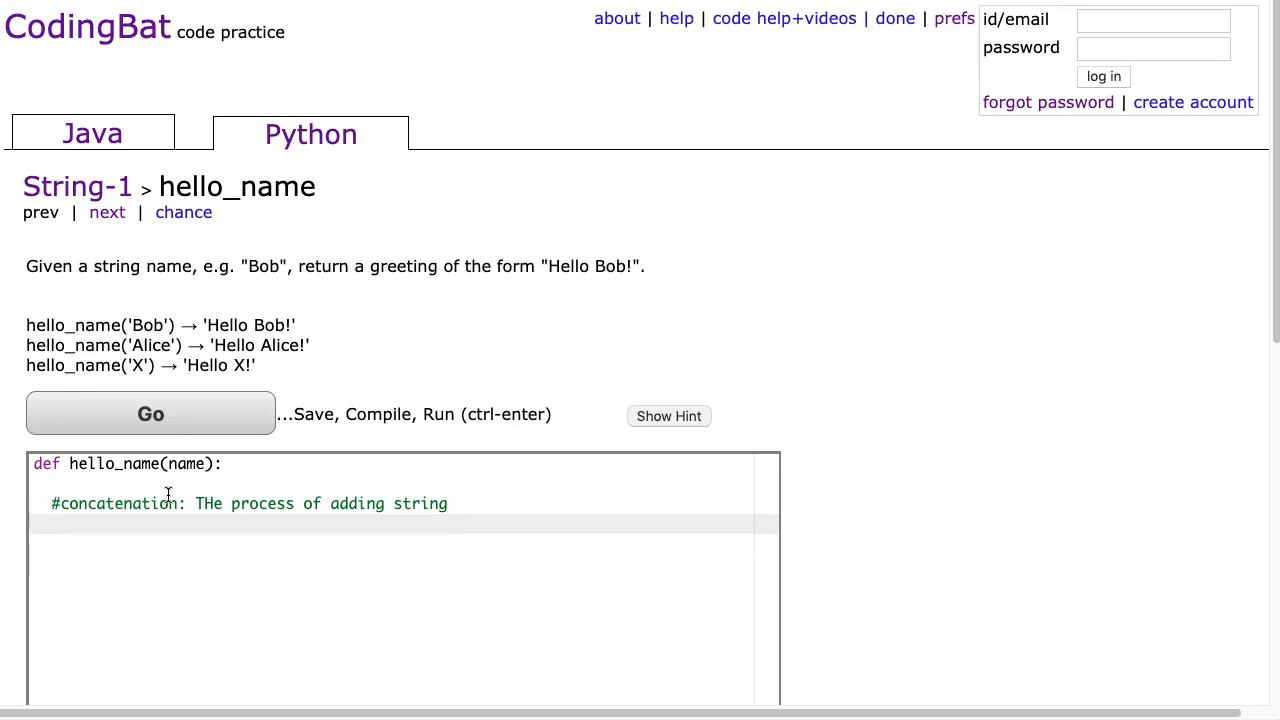
# - Add the placeholder line return "string 1"+"string 2"
pyautogui.write('return')
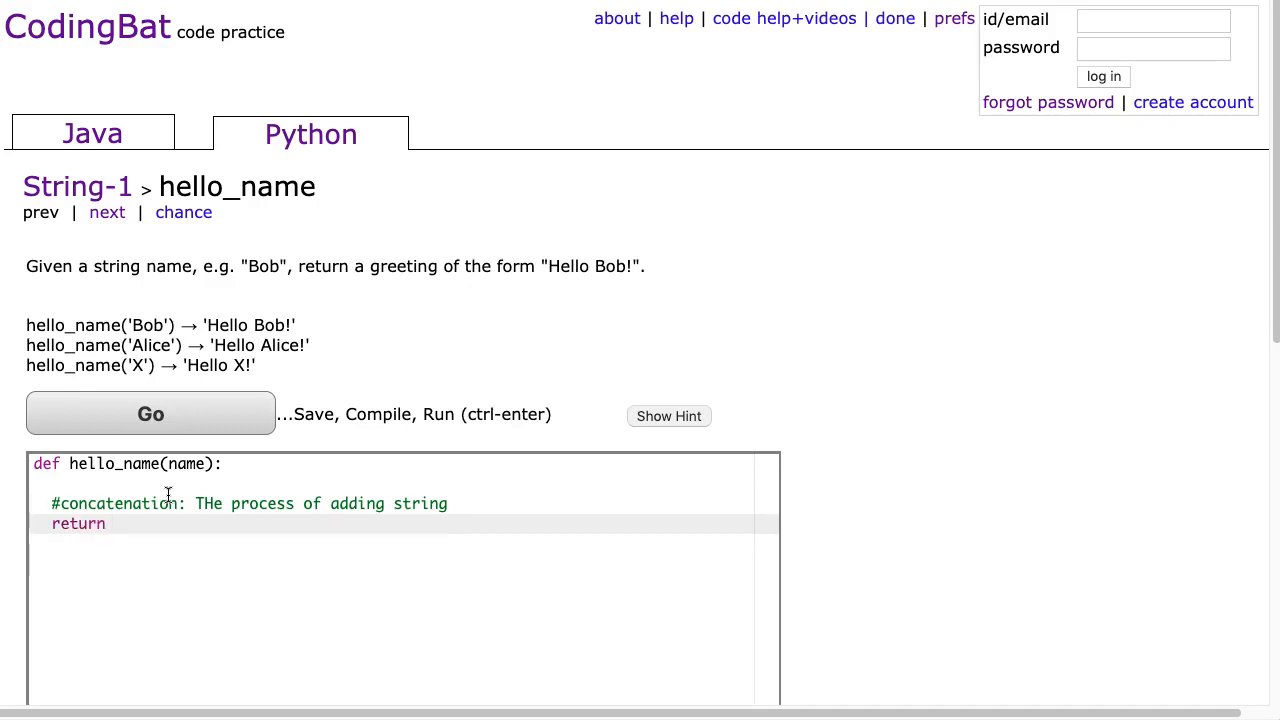
pyautogui.write('"string')
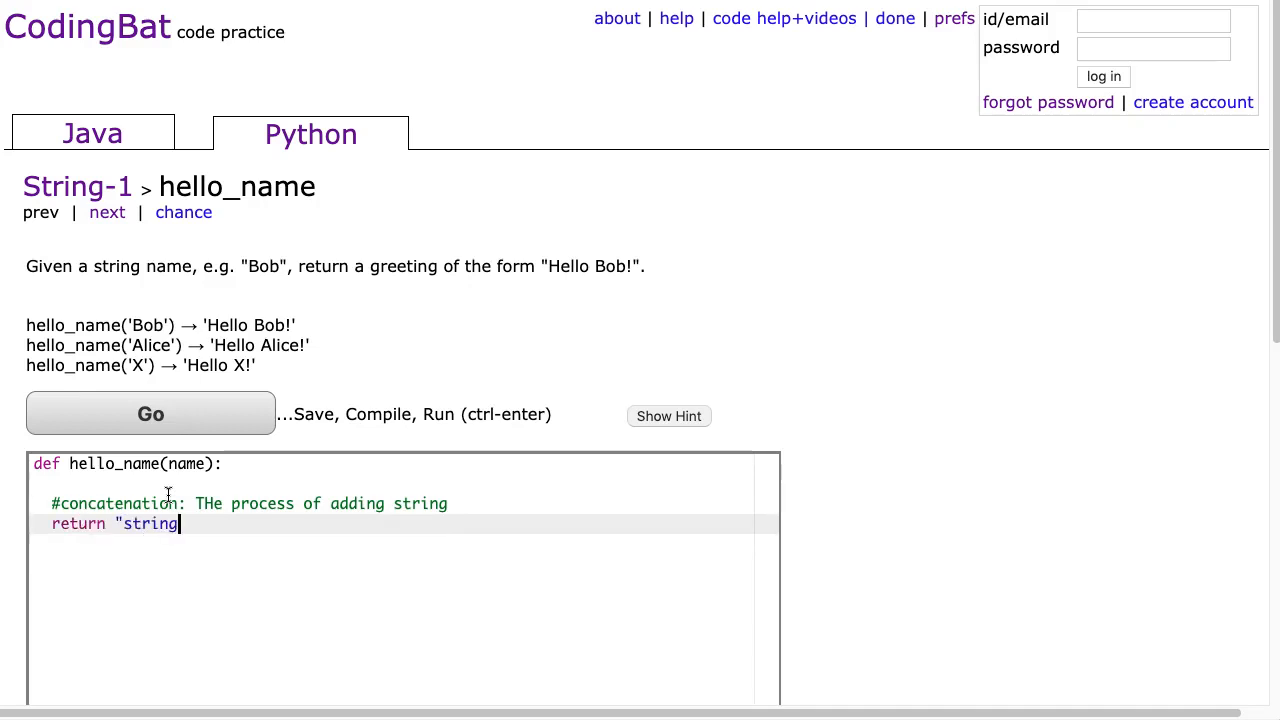
pyautogui.write('1"+')
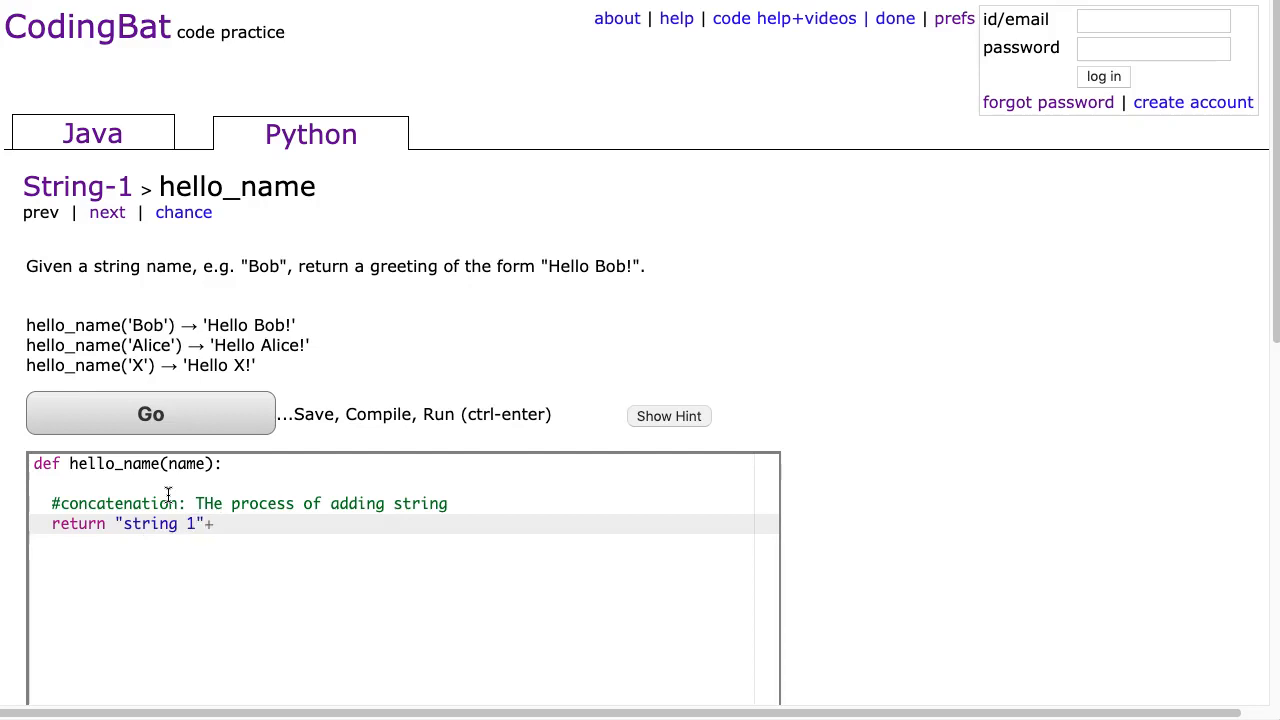
pyautogui.write('"string 2"')
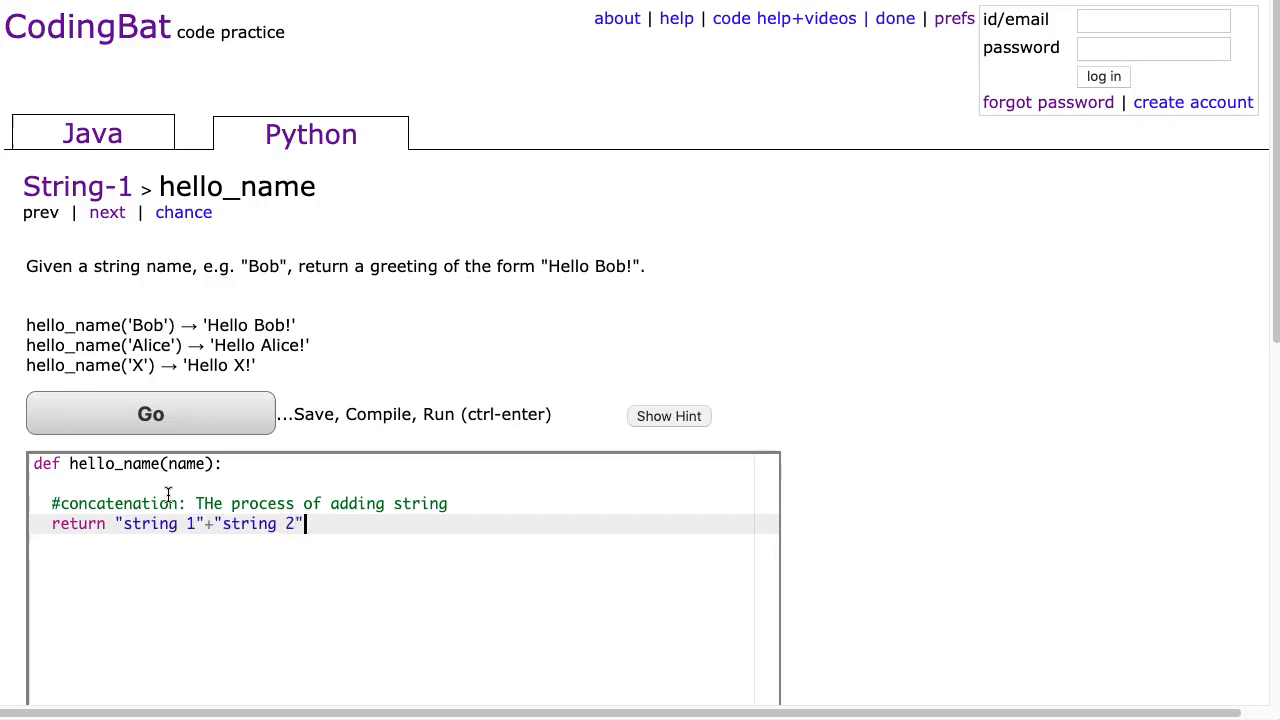
# - Run the placeholder code so every hello_name test shows 'string 1string 2' and fails
pyautogui.click(150, 413)
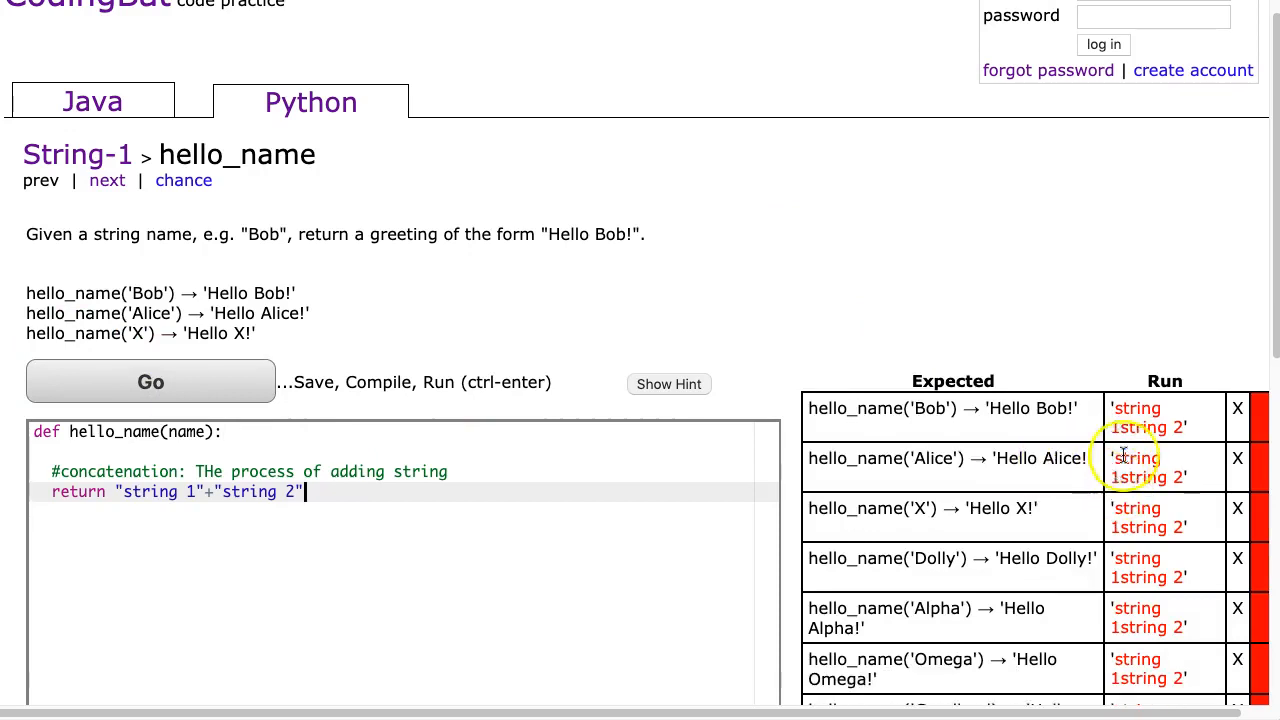
pyautogui.moveTo(187, 493)
pyautogui.write('1')
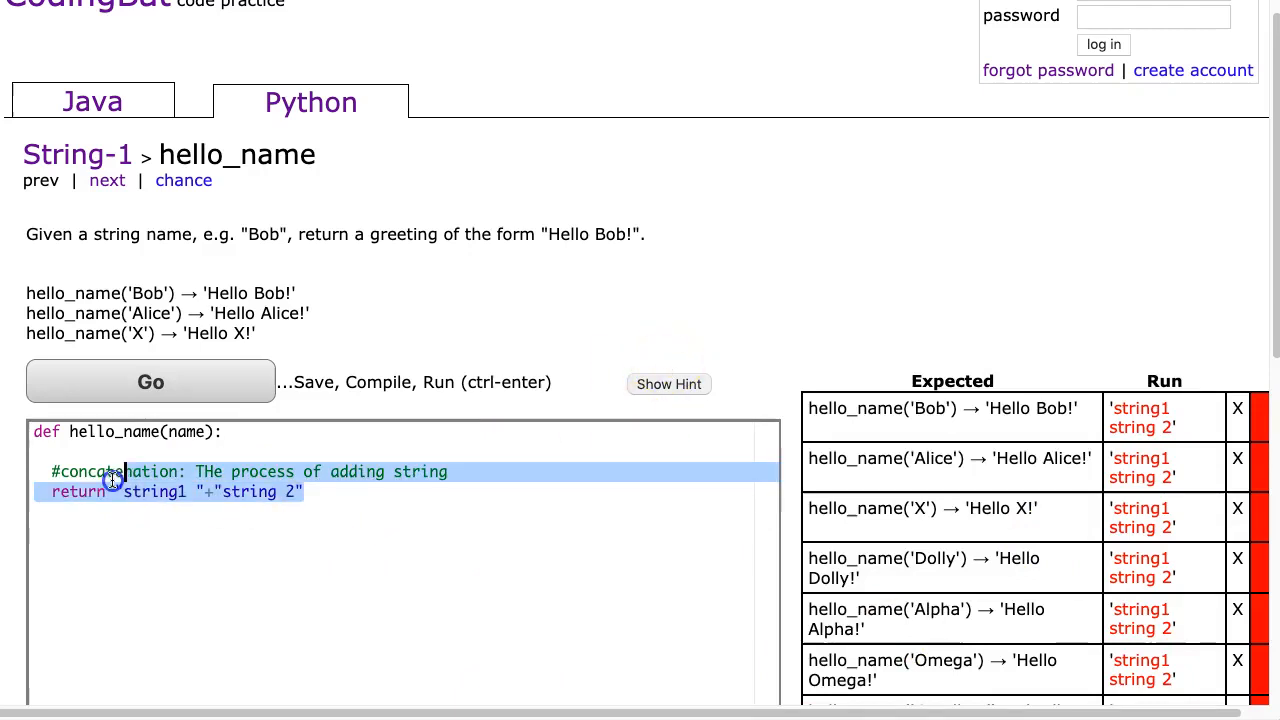
# - Replace the placeholder strings with return "Hello " + name + "!"
pyautogui.press('Delete')
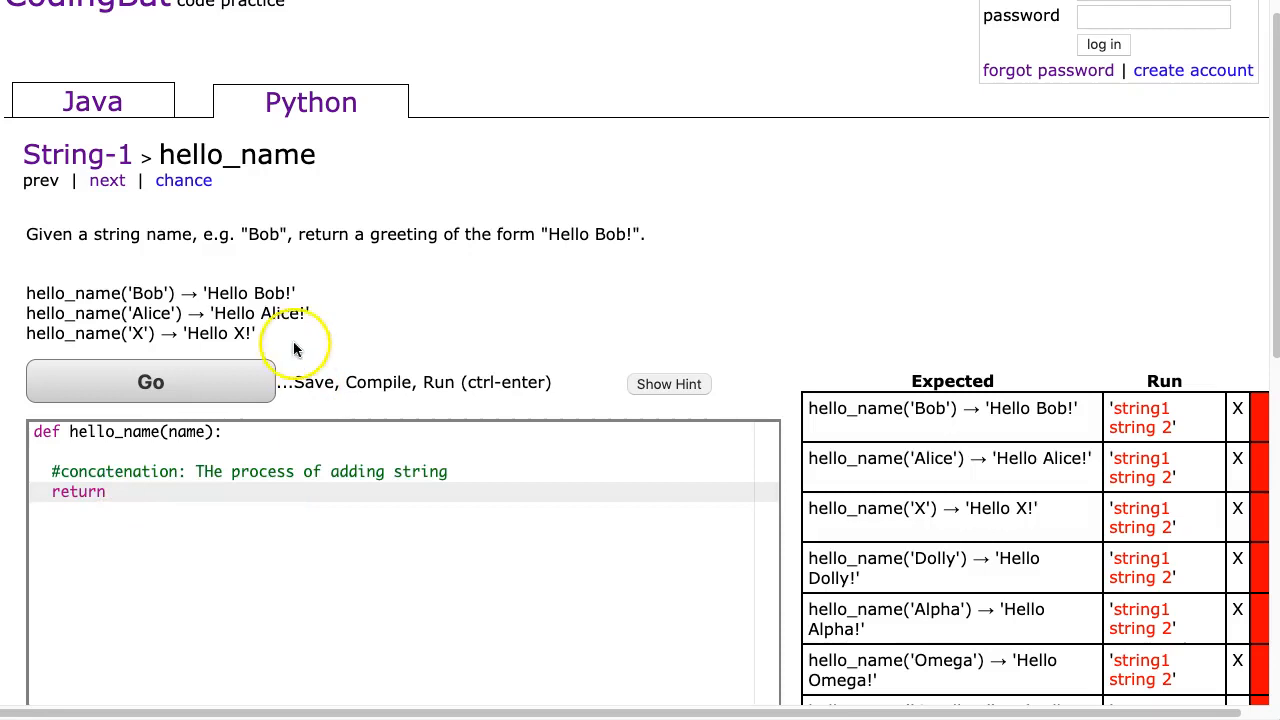
pyautogui.doubleClick(224, 293)
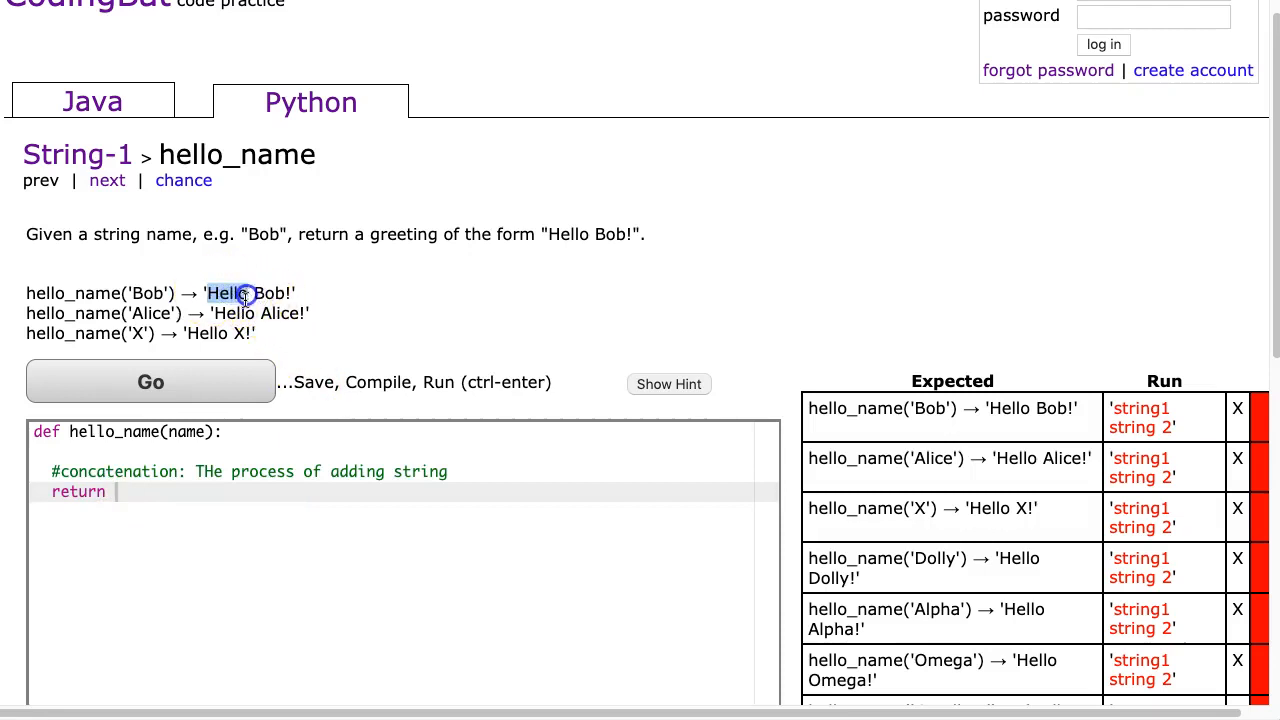
pyautogui.write('"Hello')
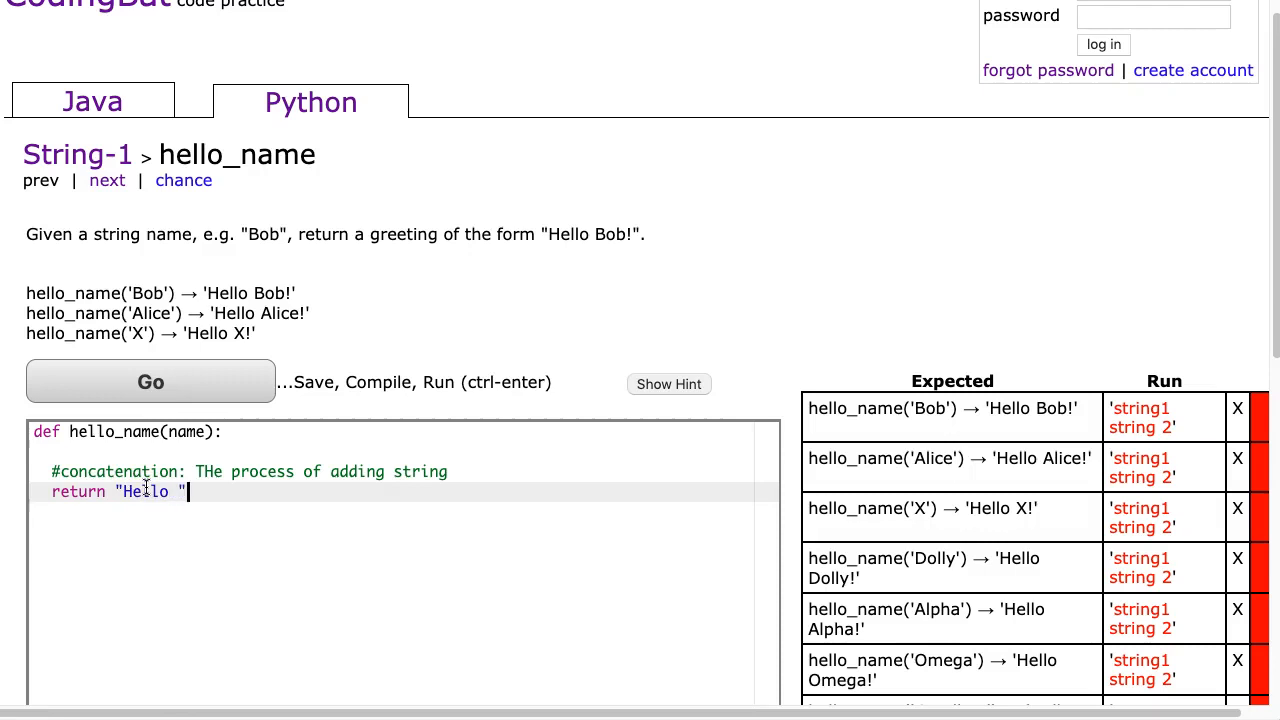
pyautogui.write('+')
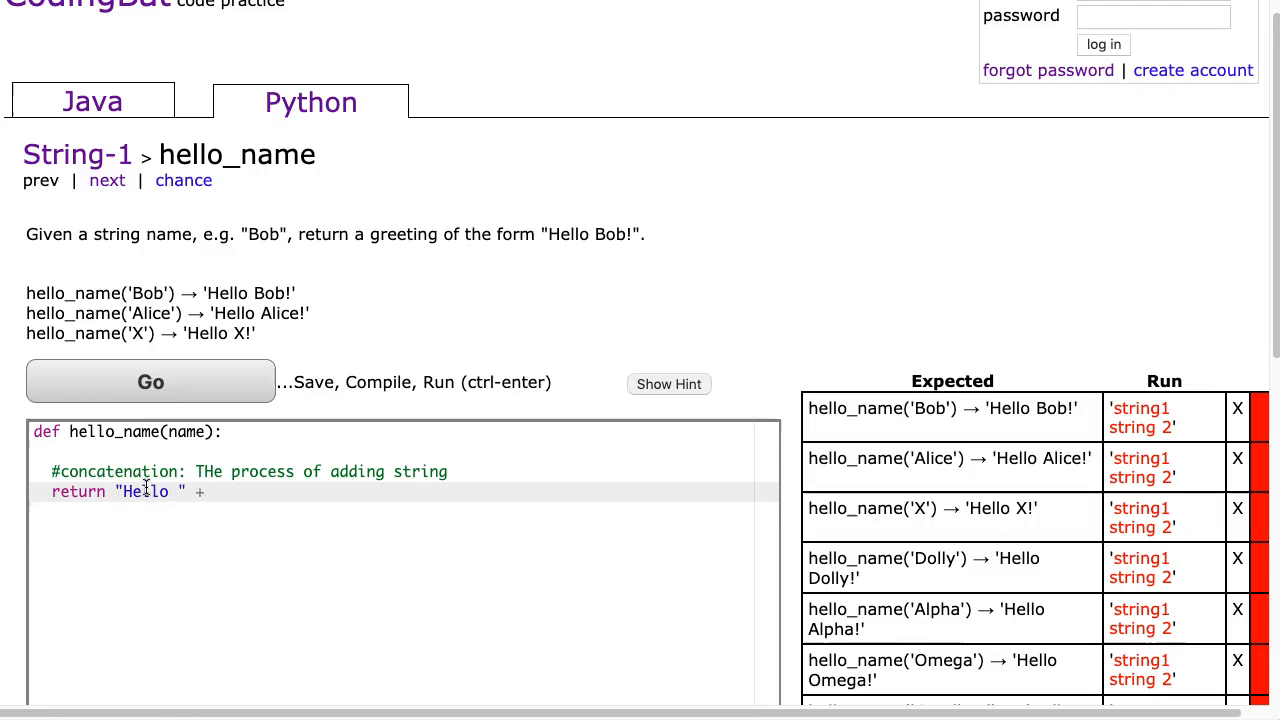
pyautogui.write('bam')
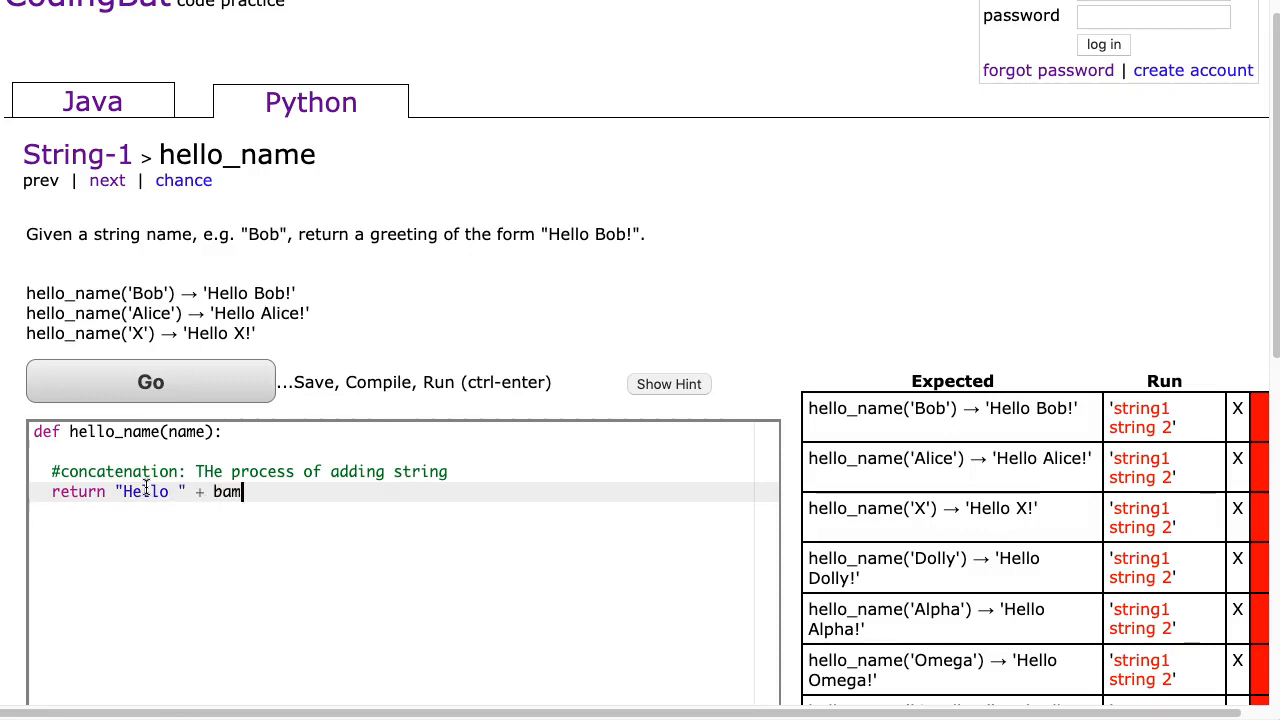
pyautogui.write('name +')
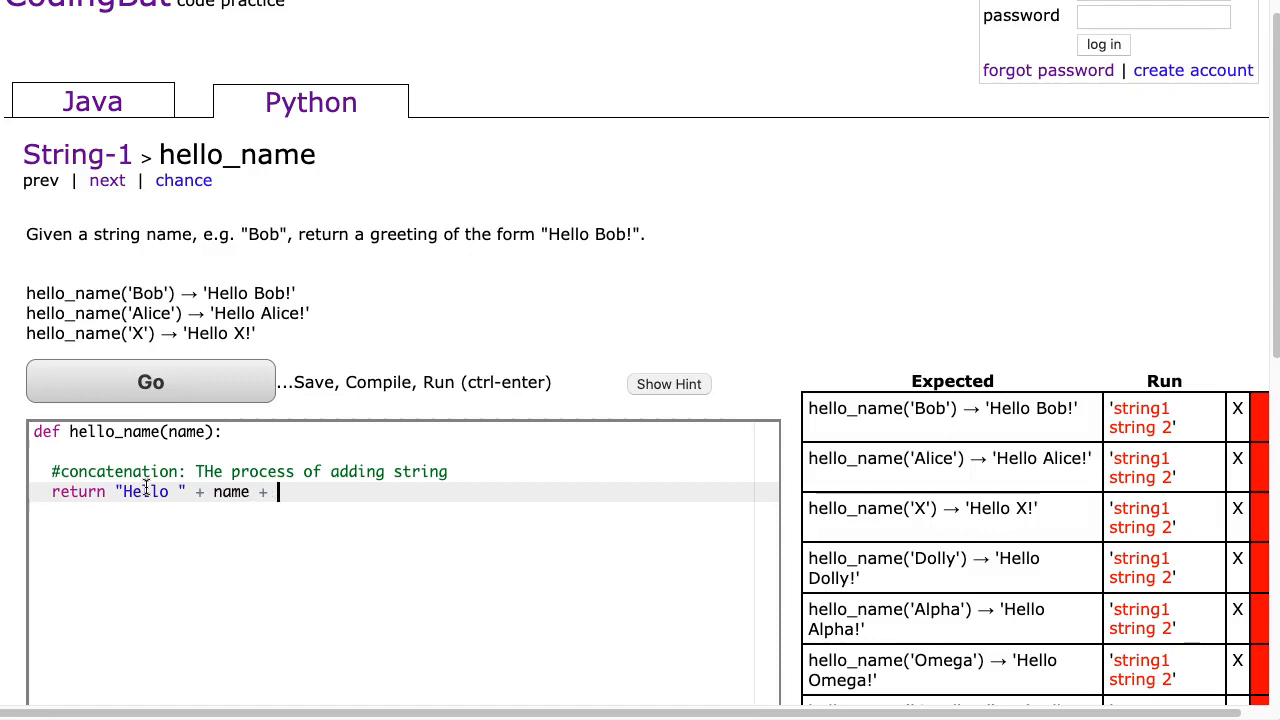
pyautogui.write('"!"')
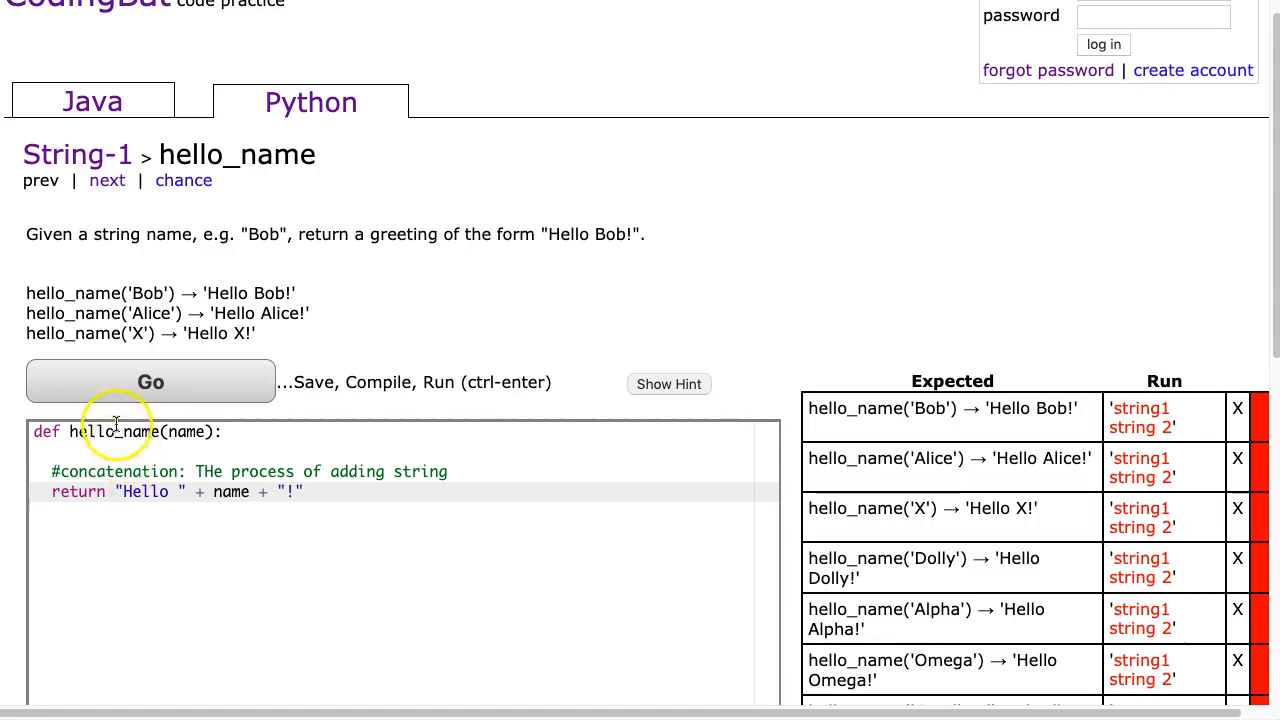
# - Run the finished solution so every test passes and All Correct appears
pyautogui.click(150, 382)
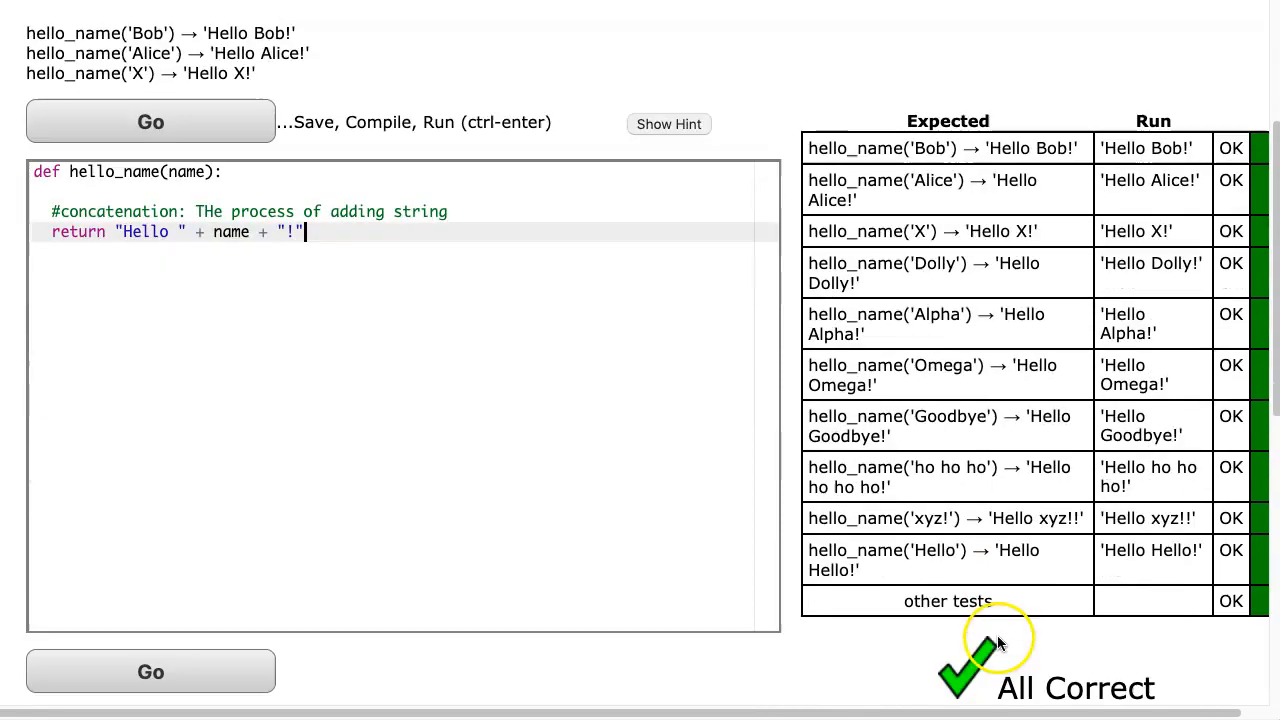
pyautogui.moveTo(87, 347)
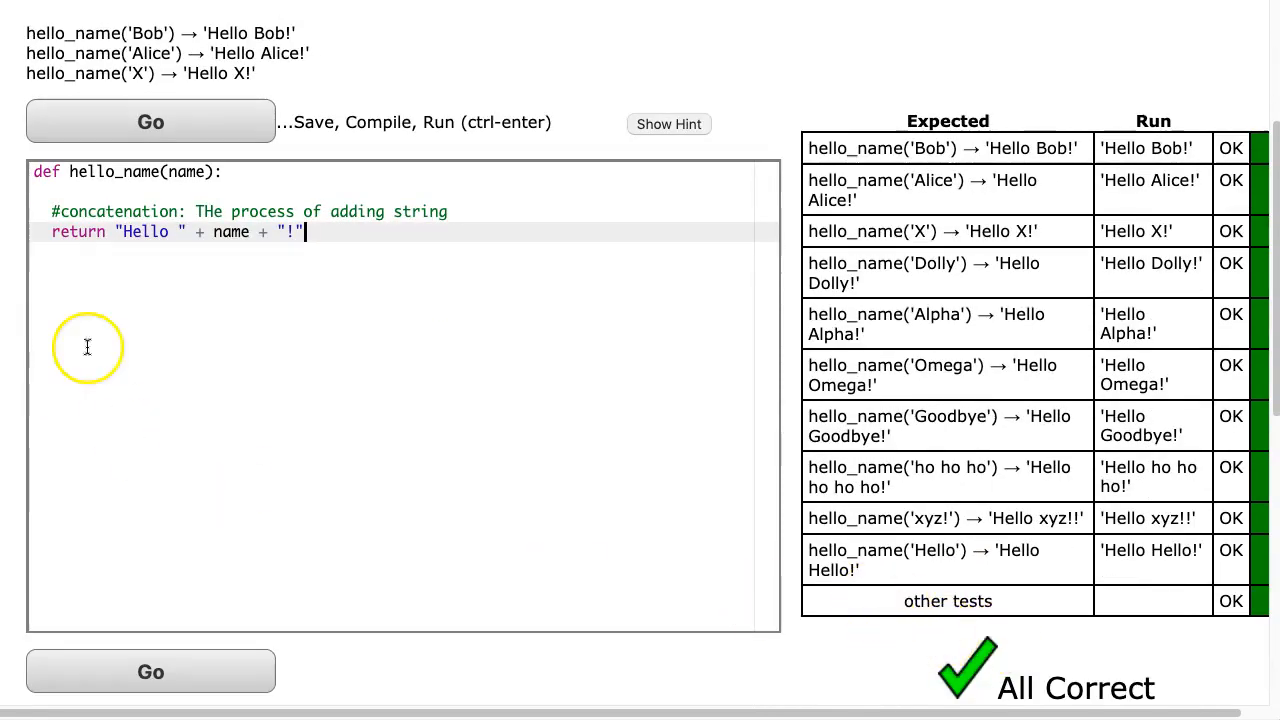
pyautogui.moveTo(97, 287)
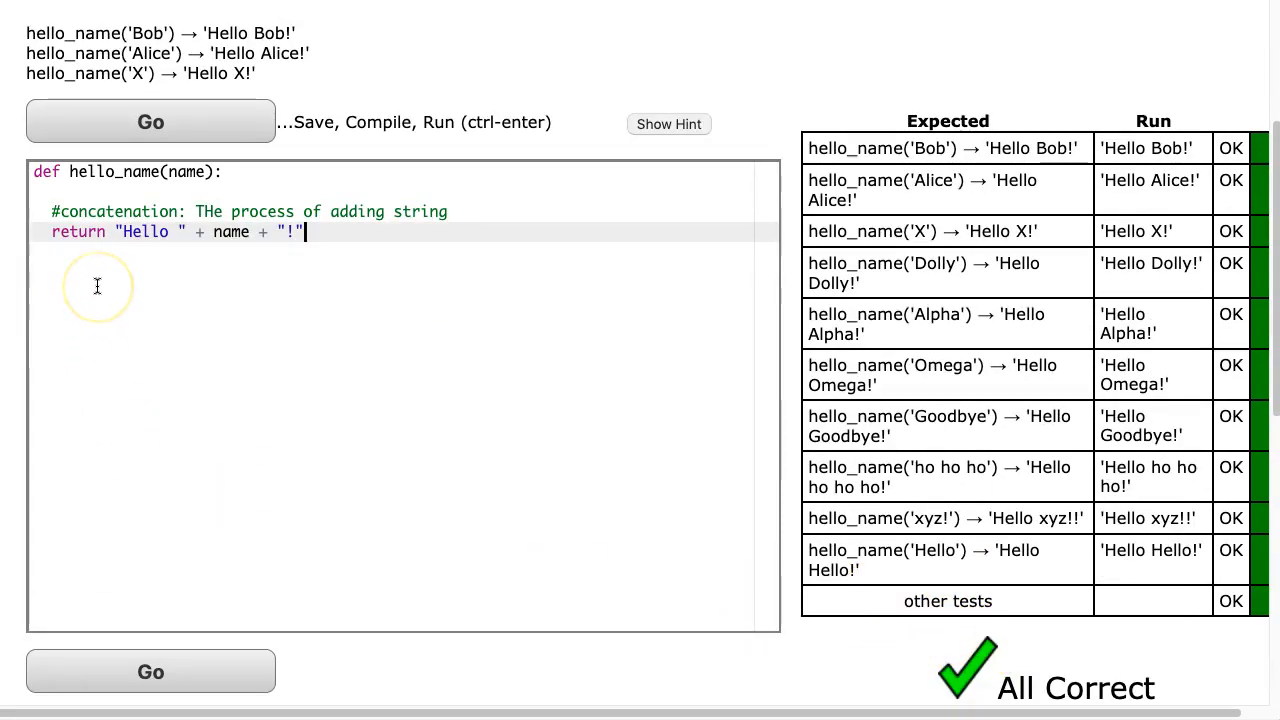
pyautogui.moveTo(97, 286)
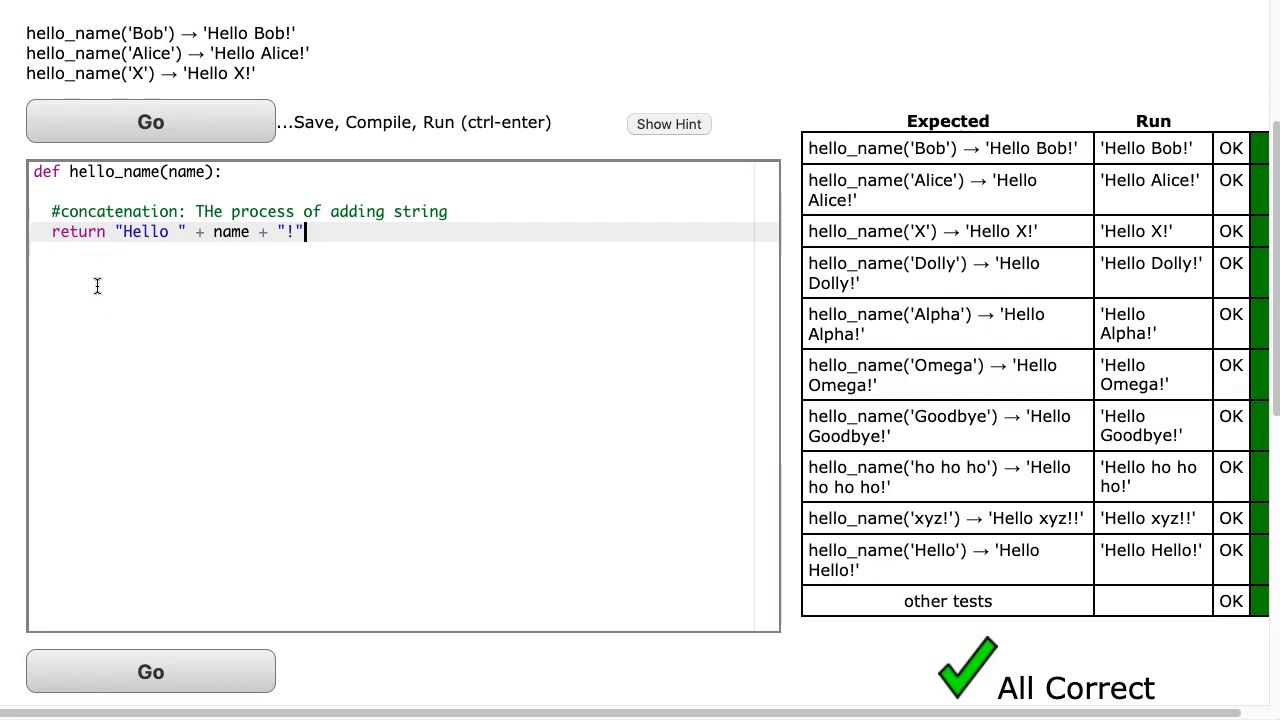